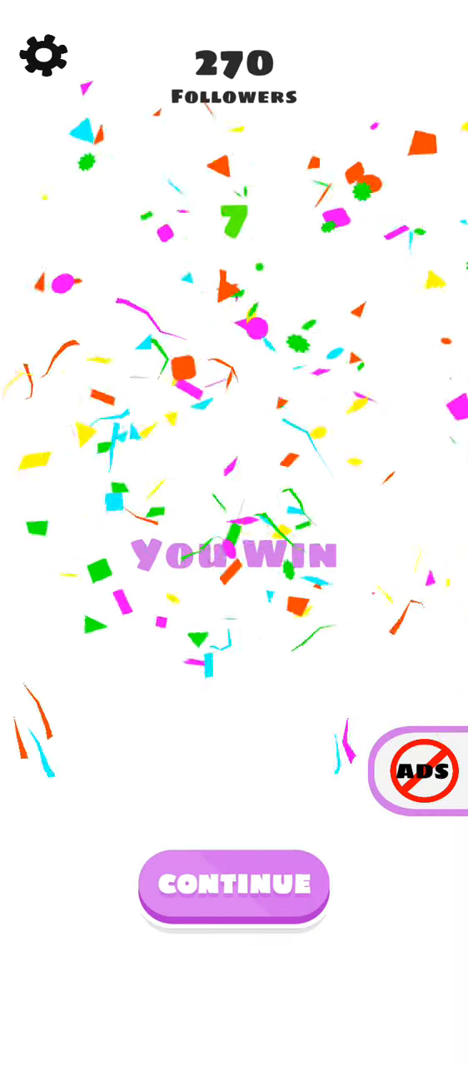
- Continue into the 911 arrest chat and reply Why?, I don't, and You can't just arrest me
{"action": "left_click", "coordinate": [233, 885]}
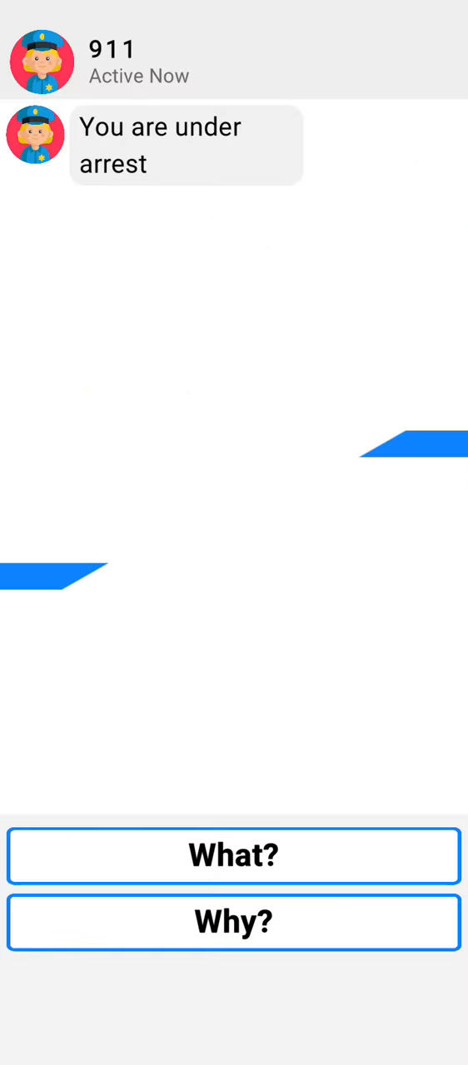
{"action": "left_click", "coordinate": [233, 922]}
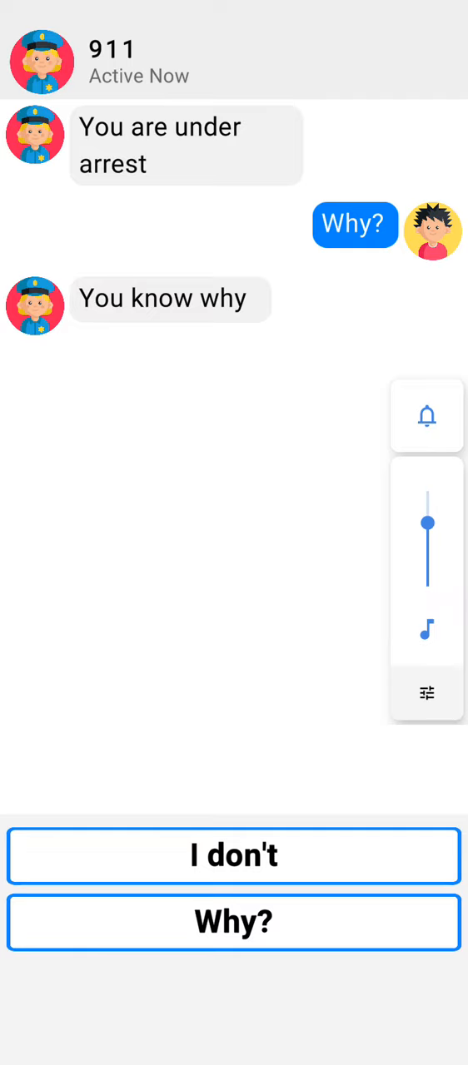
{"action": "left_click", "coordinate": [233, 855]}
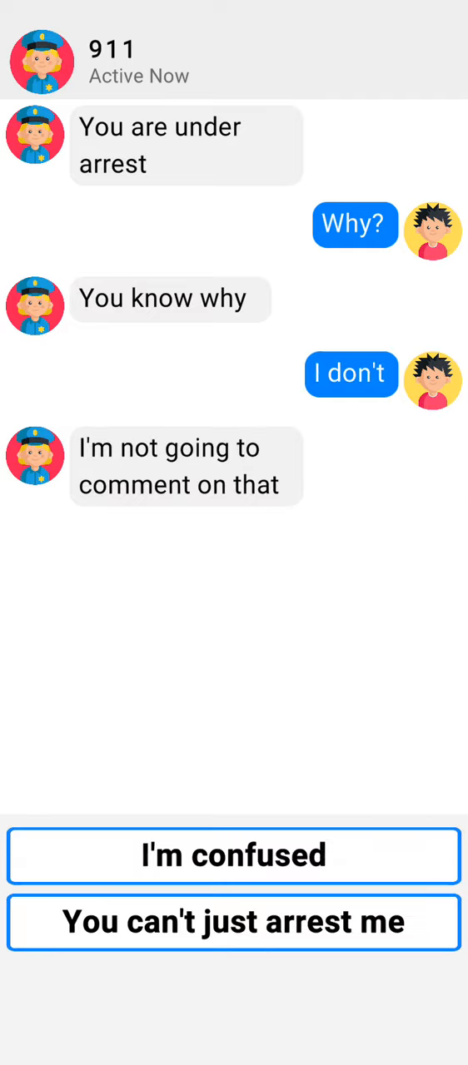
{"action": "left_click", "coordinate": [233, 922]}
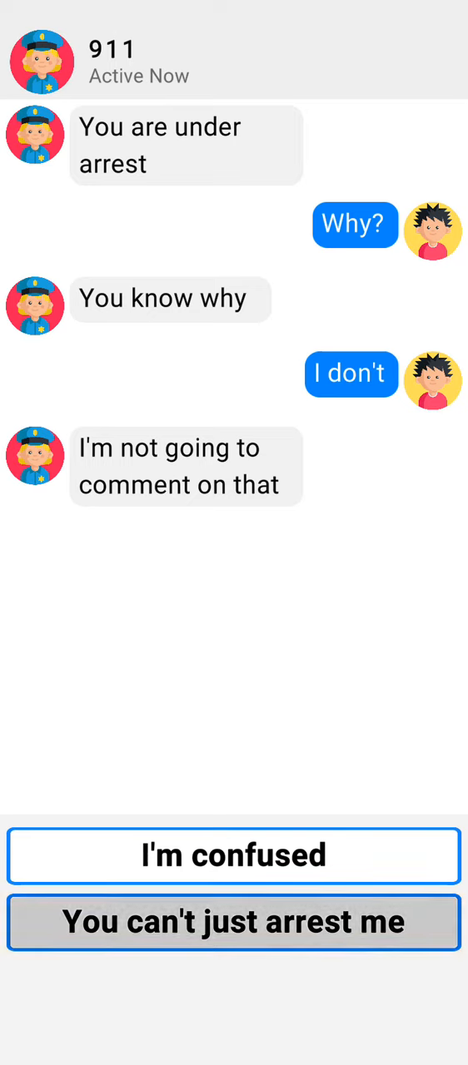
- Answer FOR WHAT?, But I didn't do anything, and the are-you-sure question to win the level
{"action": "left_click", "coordinate": [233, 922]}
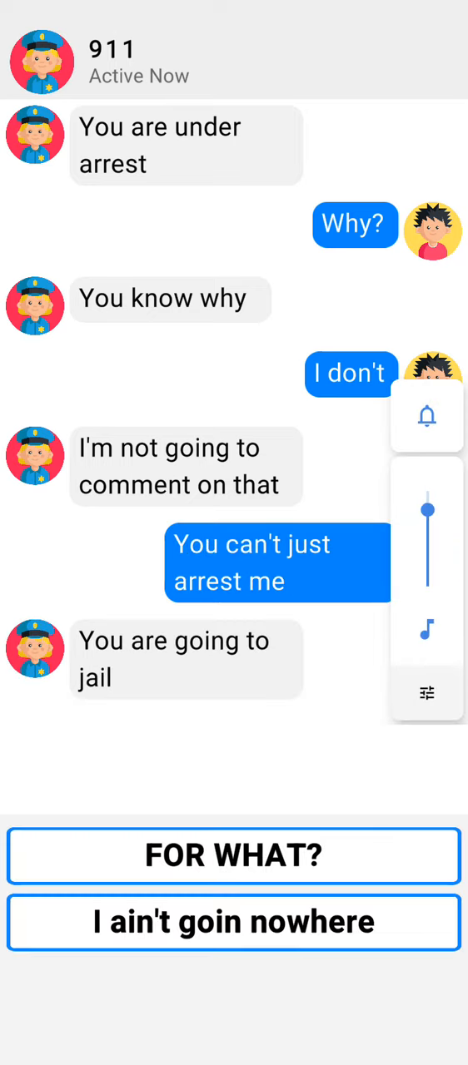
{"action": "left_click", "coordinate": [233, 855]}
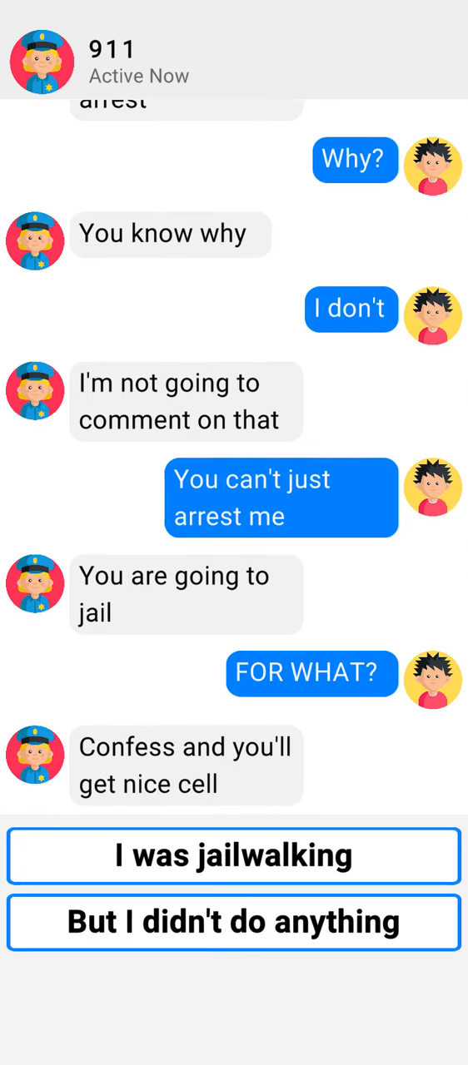
{"action": "left_click", "coordinate": [233, 922]}
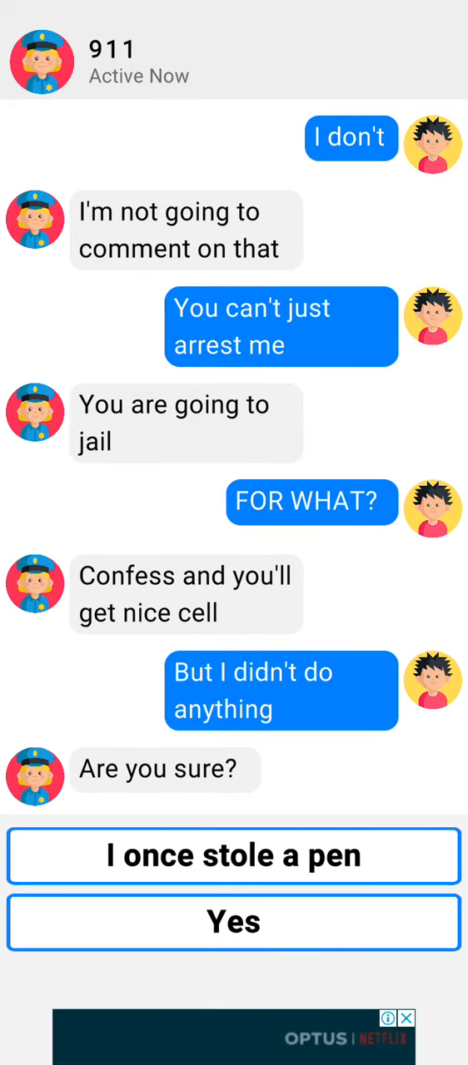
{"action": "left_click", "coordinate": [233, 922]}
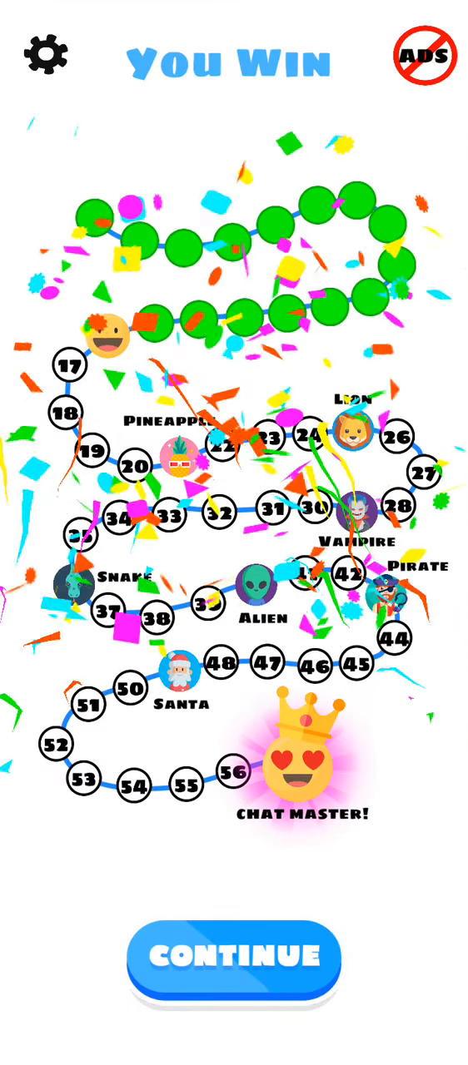
- Continue past the level map and try the MetaCoin ad's Robux exchange and a charge option
{"action": "left_click", "coordinate": [233, 958]}
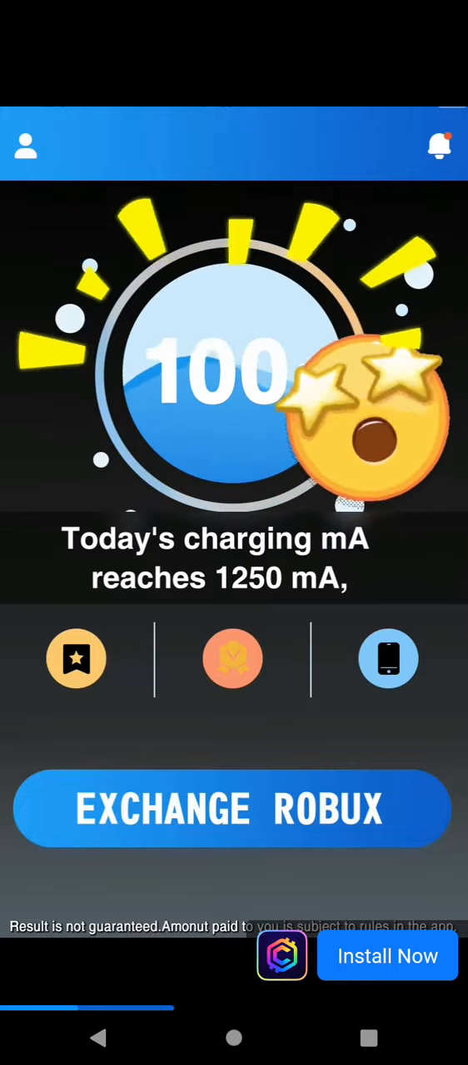
{"action": "left_click", "coordinate": [233, 809]}
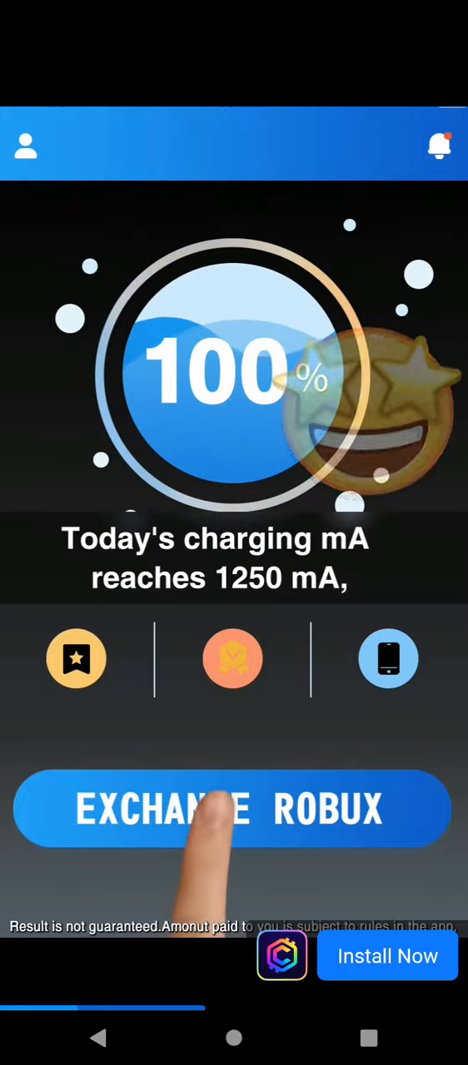
{"action": "left_click", "coordinate": [233, 809]}
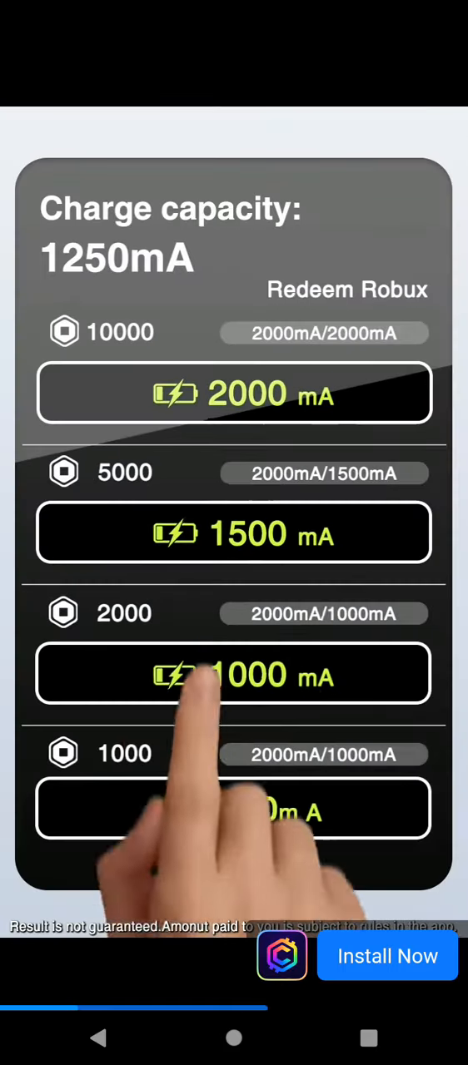
{"action": "left_click", "coordinate": [233, 674]}
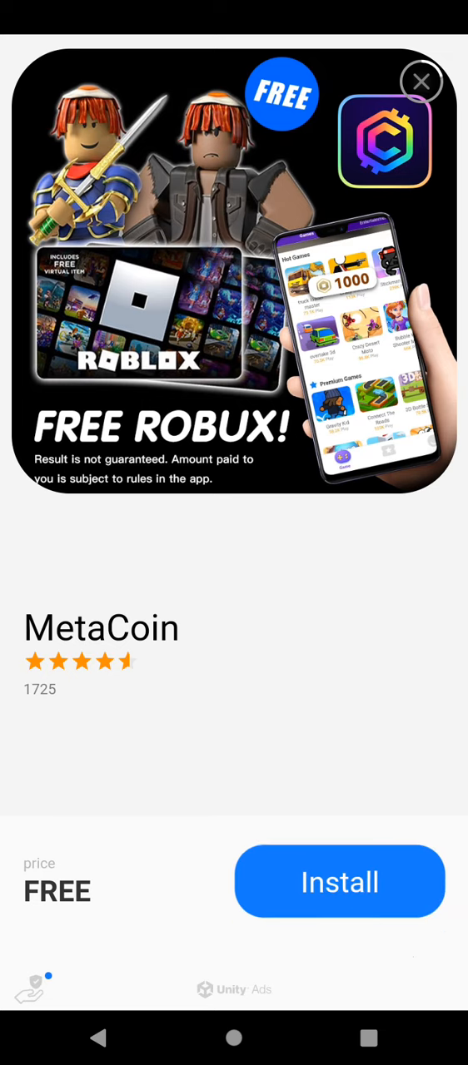
- Dismiss the MetaCoin store page and close the advert to reach the 287-follower win screen
{"action": "left_click", "coordinate": [339, 882]}
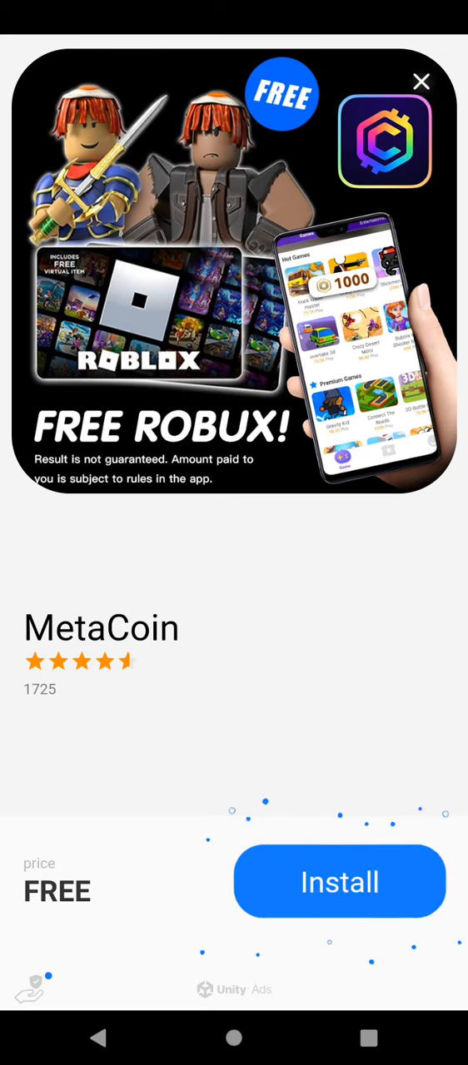
{"action": "left_click", "coordinate": [420, 81]}
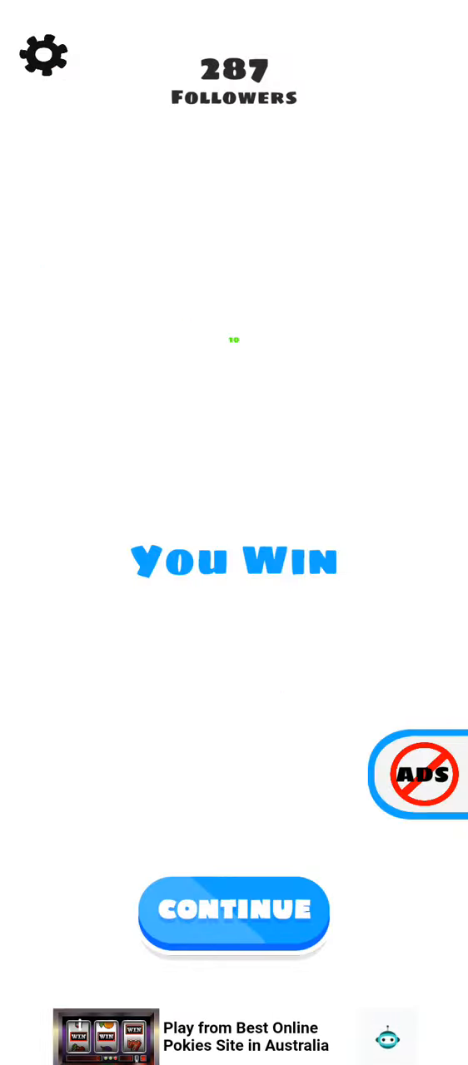
- Continue into the teacher chat, asking What happend? and replying Erik would never do that!
{"action": "left_click", "coordinate": [233, 908]}
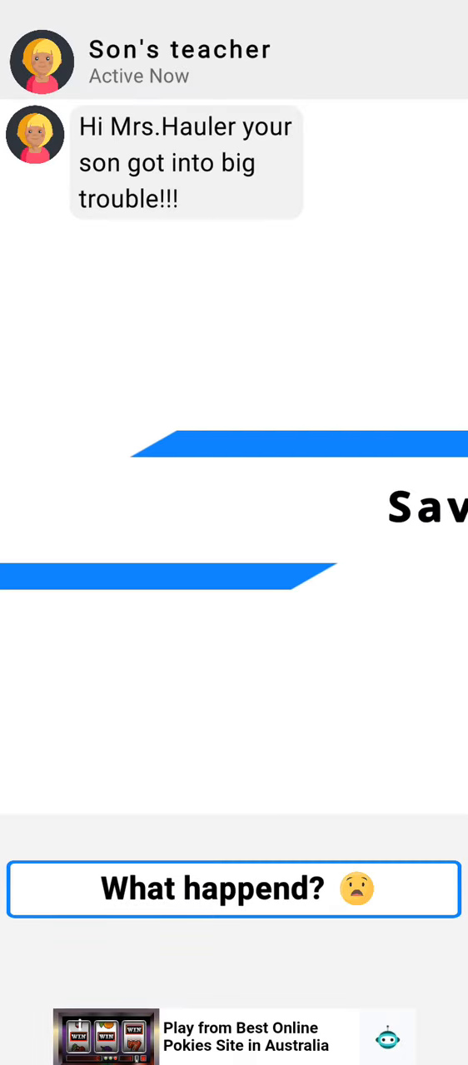
{"action": "left_click", "coordinate": [233, 889]}
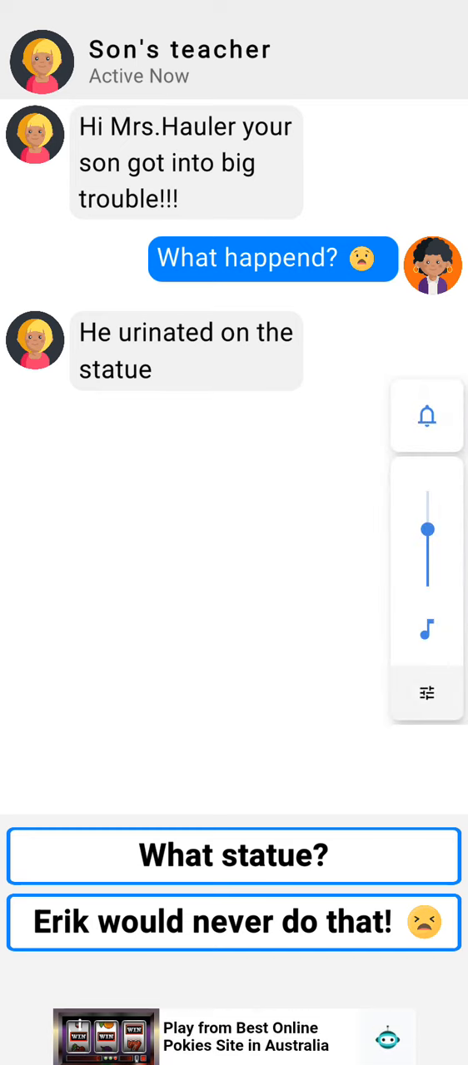
{"action": "left_click", "coordinate": [233, 922]}
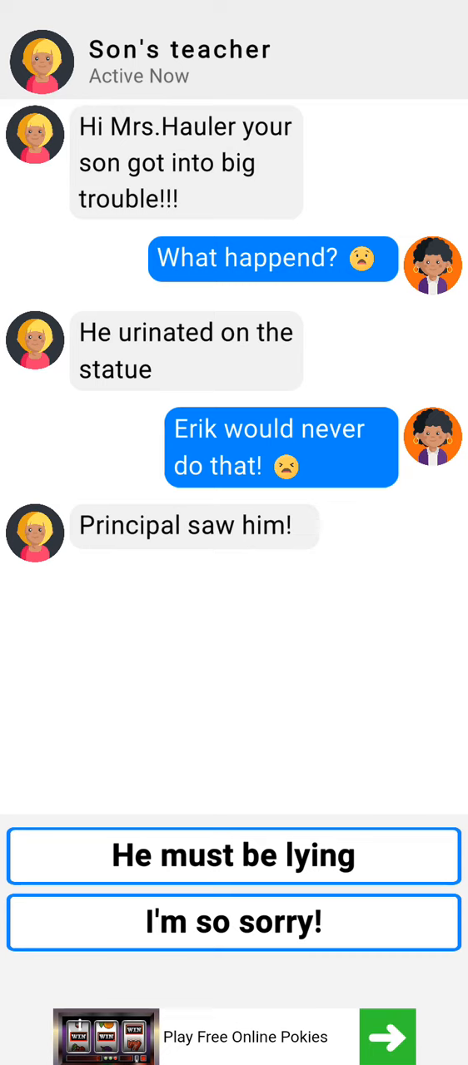
- Reply He must be lying, No punishment for my child!, and answer the expulsion threat
{"action": "left_click", "coordinate": [233, 855]}
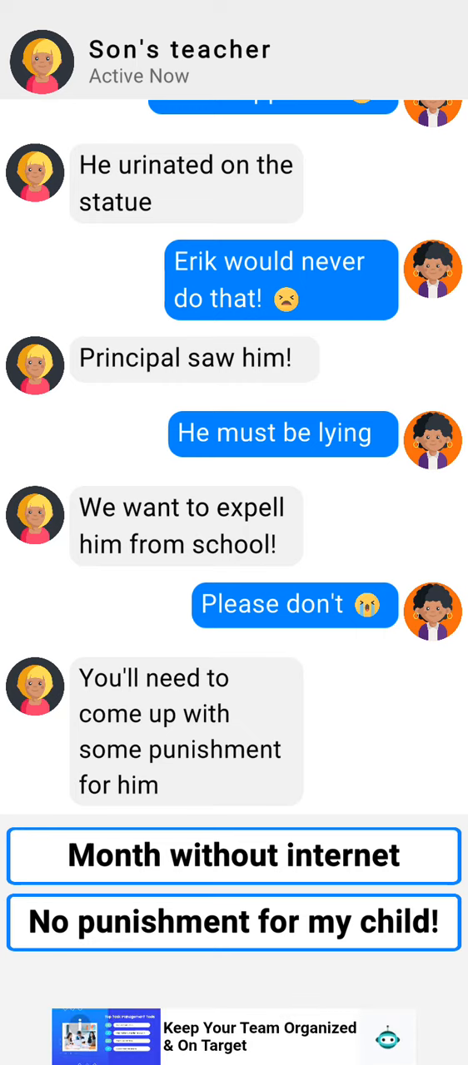
{"action": "left_click", "coordinate": [233, 922]}
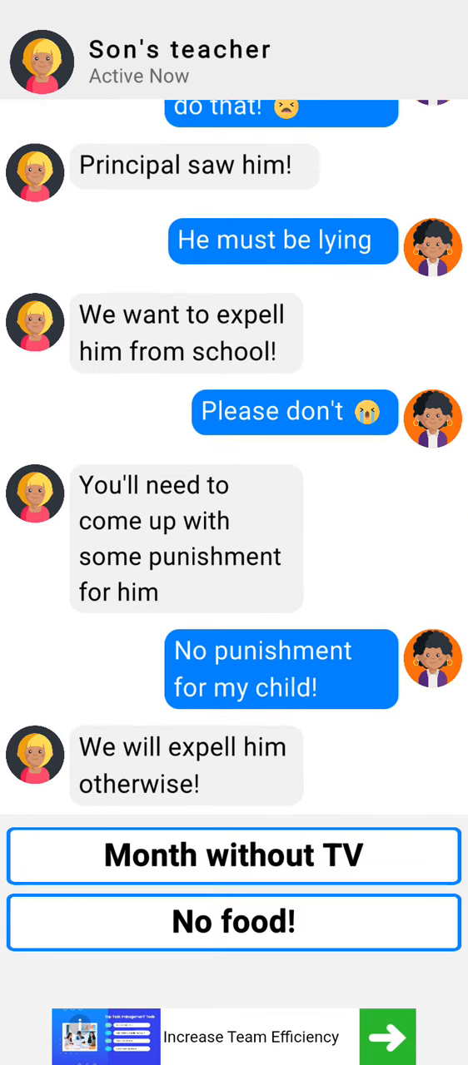
{"action": "left_click", "coordinate": [233, 856]}
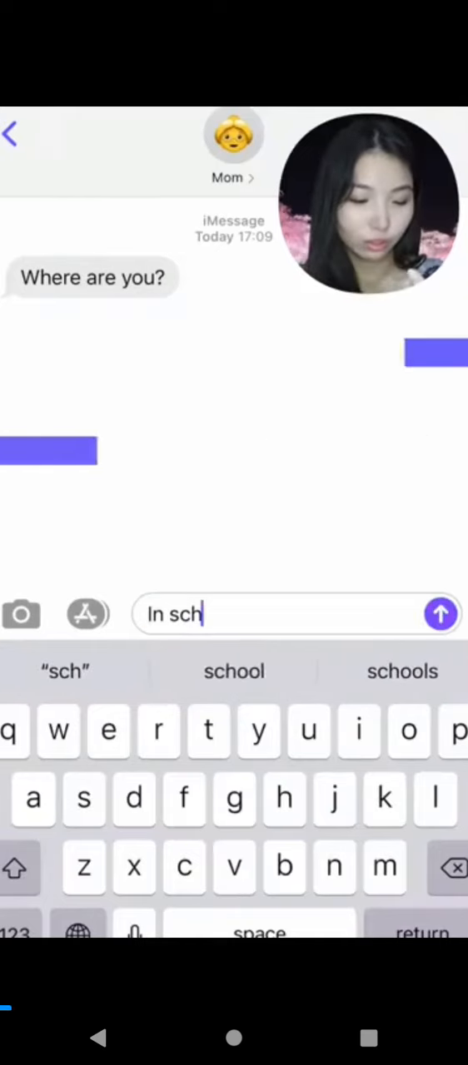
- Tap through the Mom texting ad's replies (I'm working, Ok, 'm at the party, I'm on my way!) until Sort Apps loads
{"action": "left_click", "coordinate": [439, 614]}
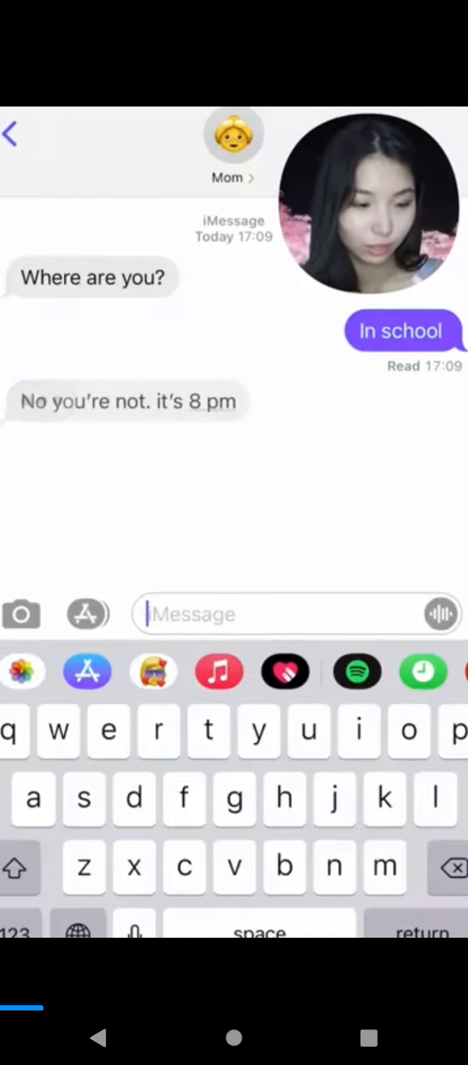
{"action": "type", "text": "I'm working"}
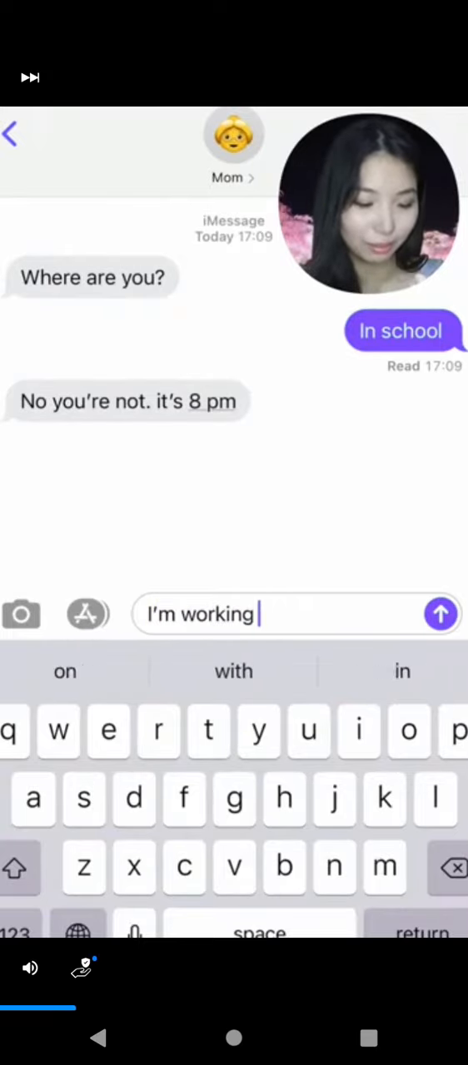
{"action": "left_click", "coordinate": [439, 614]}
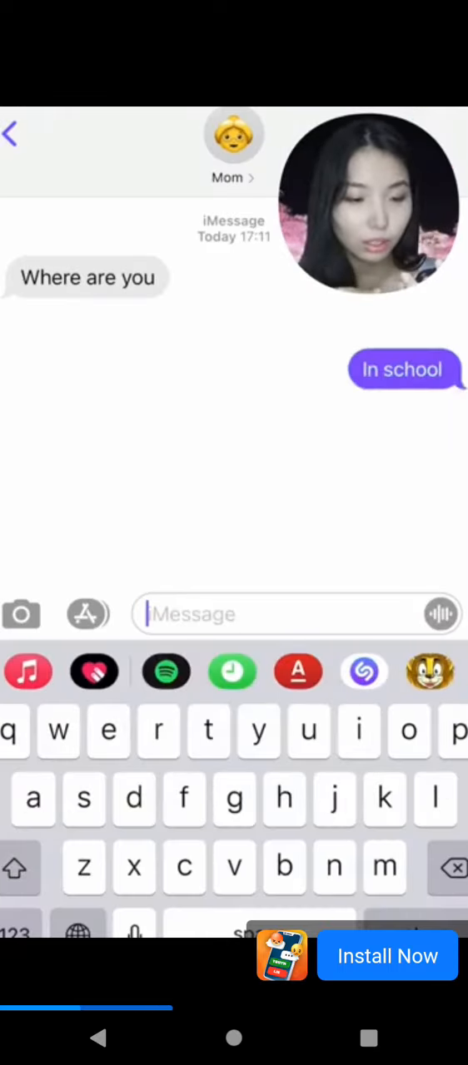
{"action": "type", "text": "Ok. I"}
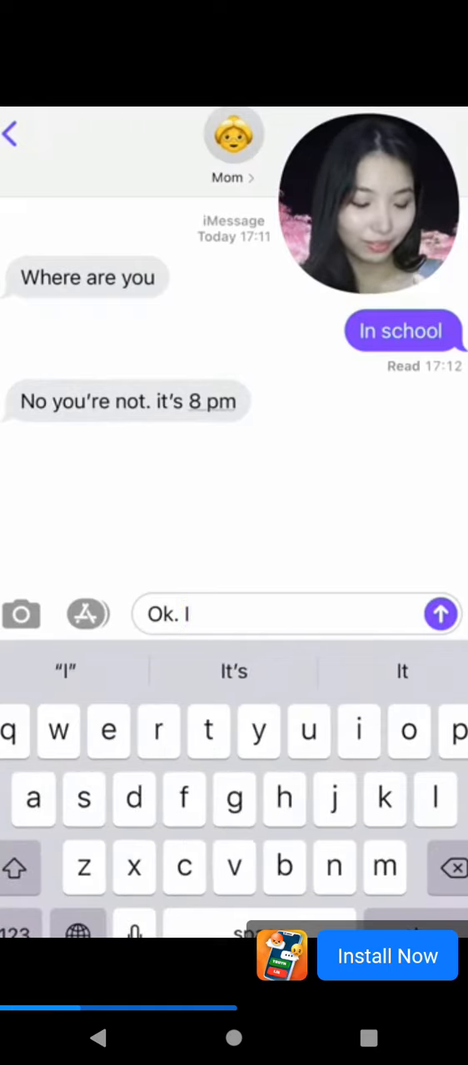
{"action": "type", "text": "'m at the party"}
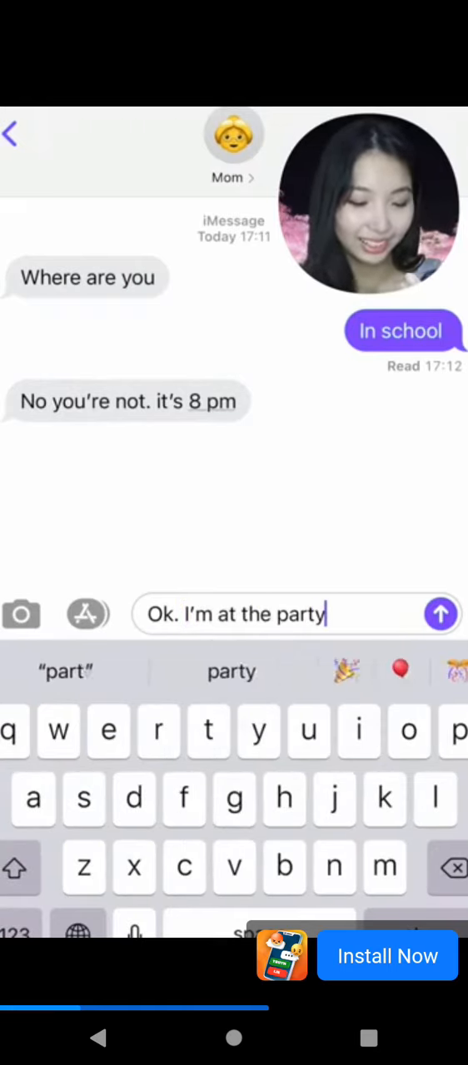
{"action": "left_click", "coordinate": [439, 614]}
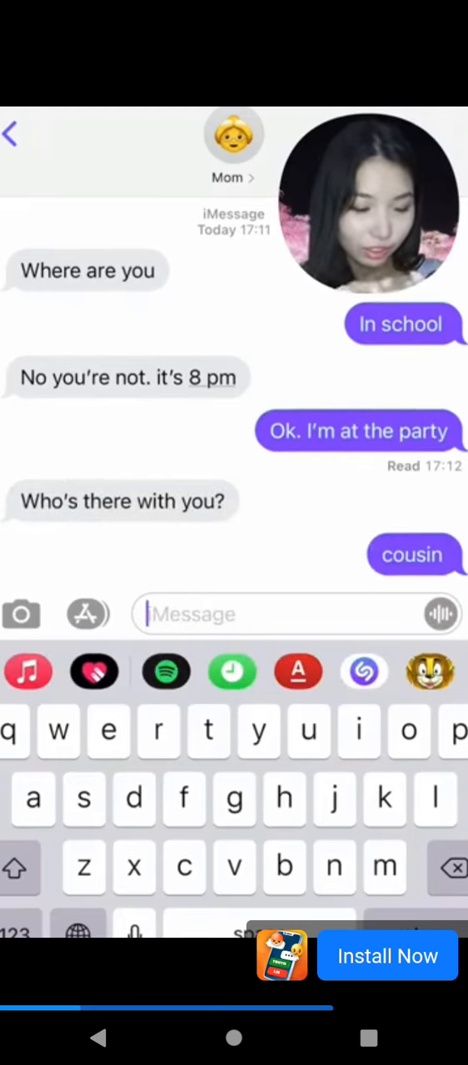
{"action": "type", "text": "I"}
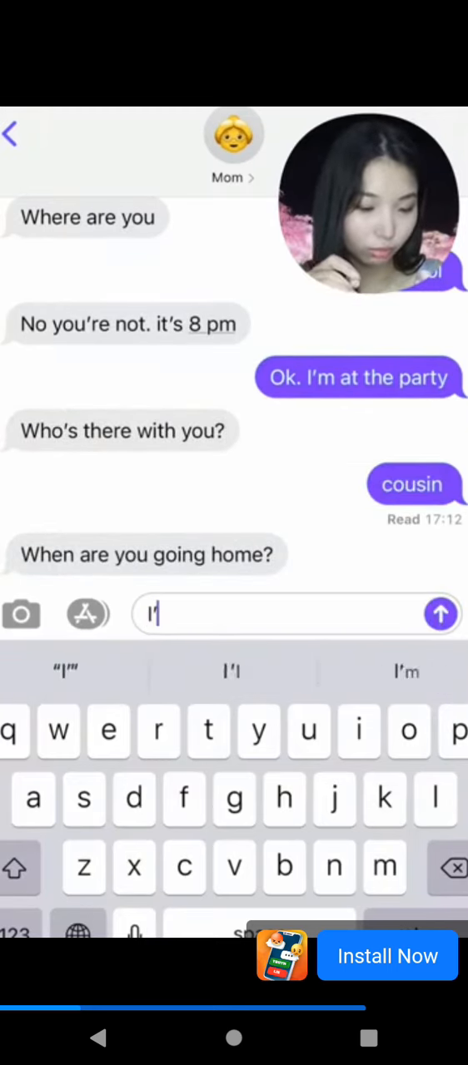
{"action": "type", "text": "'m on my way!"}
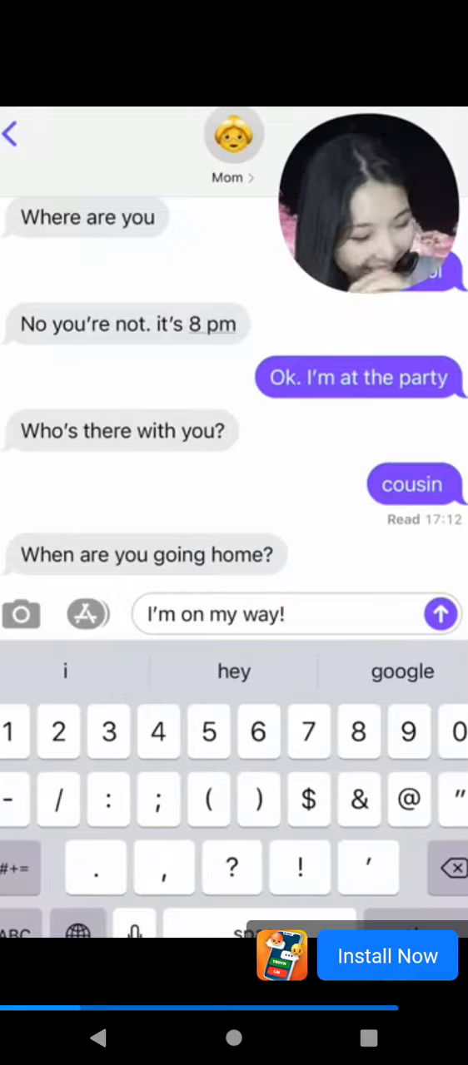
{"action": "left_click", "coordinate": [439, 612]}
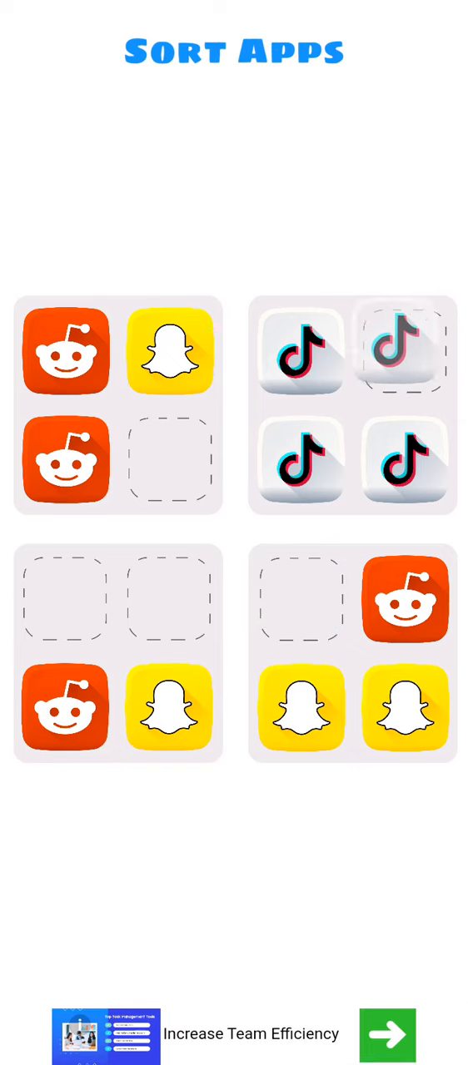
- Place the last TikTok icon, then move a Reddit icon lower-left and a Snapchat icon lower-right
{"action": "left_click", "coordinate": [405, 349]}
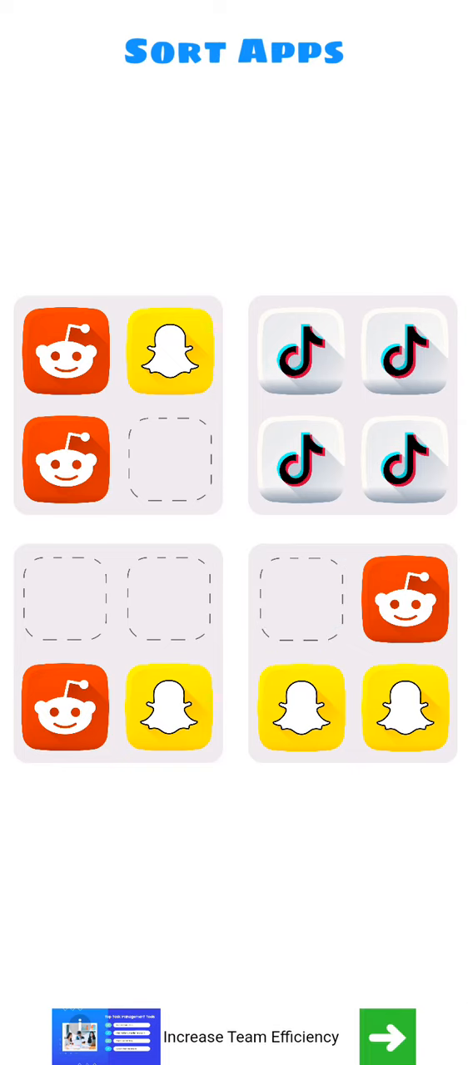
{"action": "left_click_drag", "start_coordinate": [406, 599], "coordinate": [169, 599]}
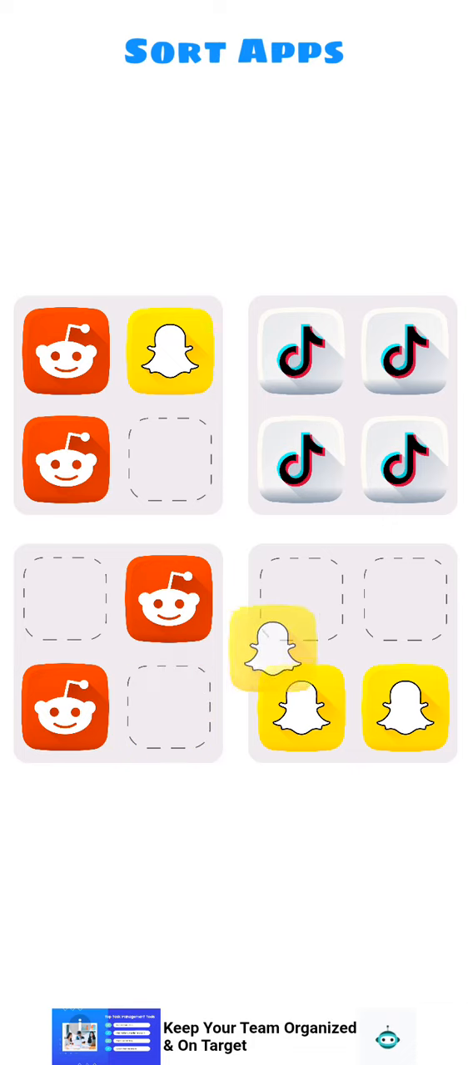
{"action": "left_click_drag", "start_coordinate": [170, 349], "coordinate": [301, 599]}
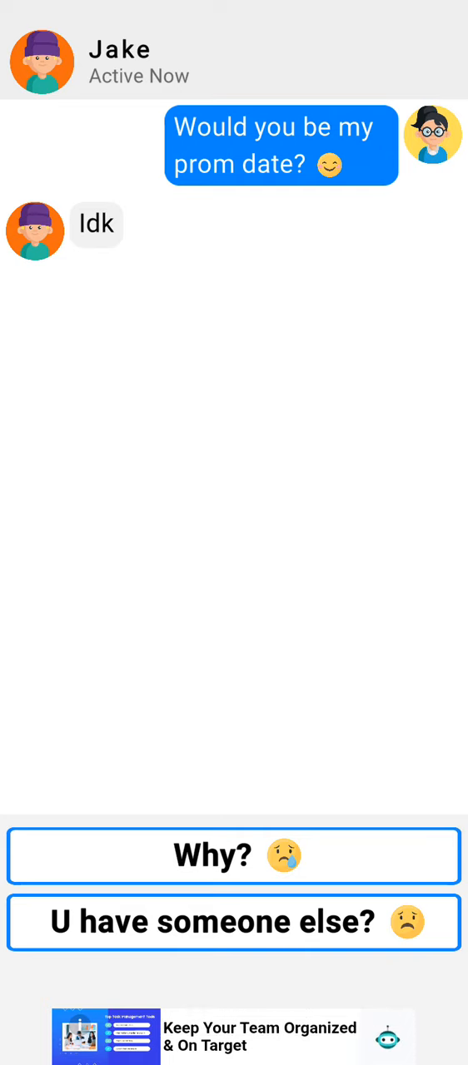
- Ask Jake Why?, offer I will teach you, and pick a suit colour to win the prom-date chat
{"action": "left_click", "coordinate": [233, 856]}
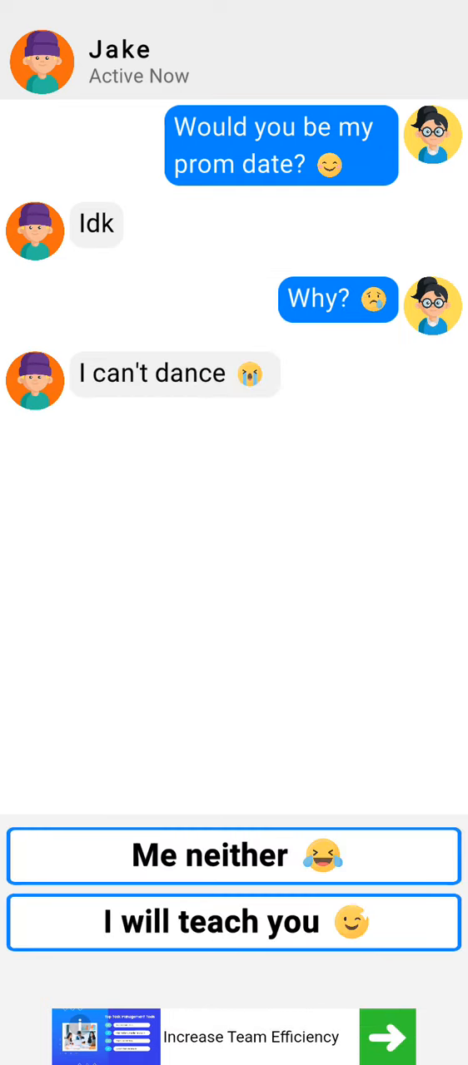
{"action": "left_click", "coordinate": [233, 922]}
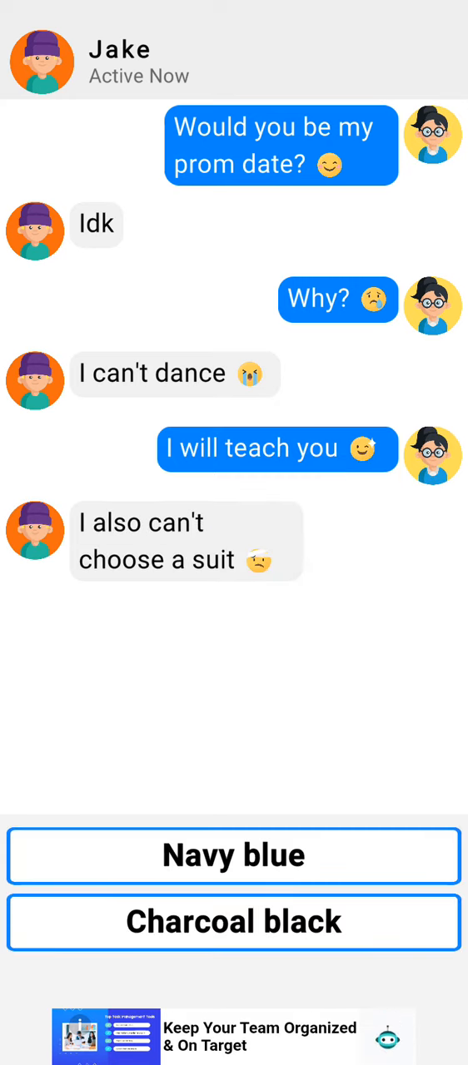
{"action": "left_click", "coordinate": [233, 855]}
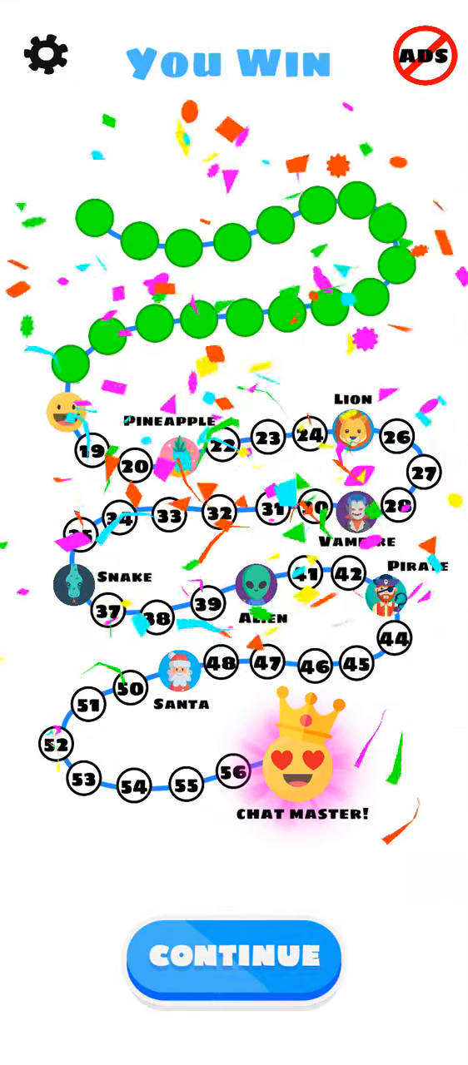
- Continue past the You Win level map into the Hero Clash ad
{"action": "left_click", "coordinate": [233, 959]}
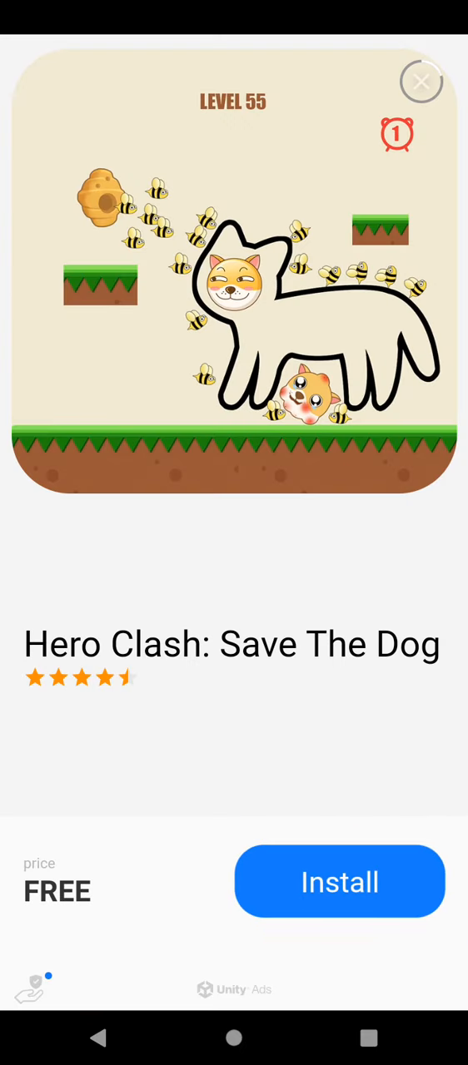
- Close the Hero Clash ad to return to the 317-follower win screen
{"action": "left_click", "coordinate": [339, 882]}
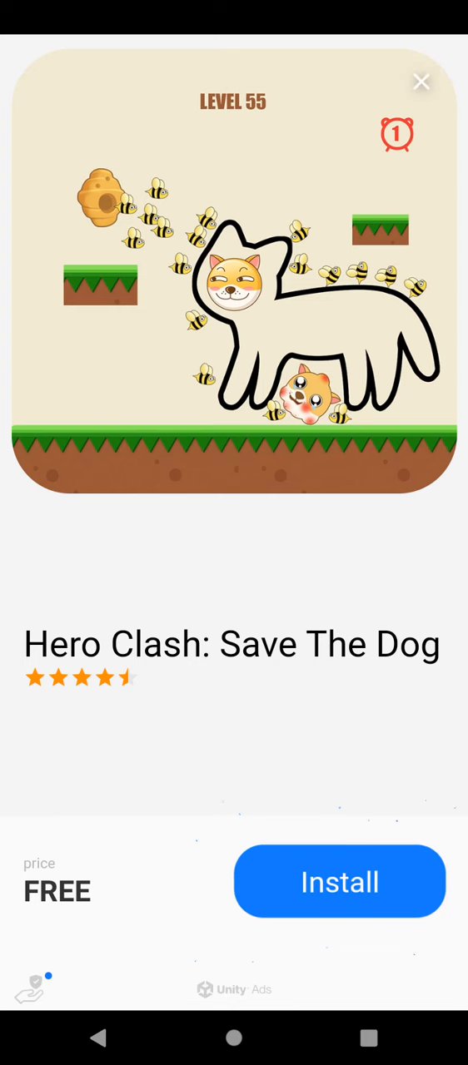
{"action": "left_click", "coordinate": [420, 81]}
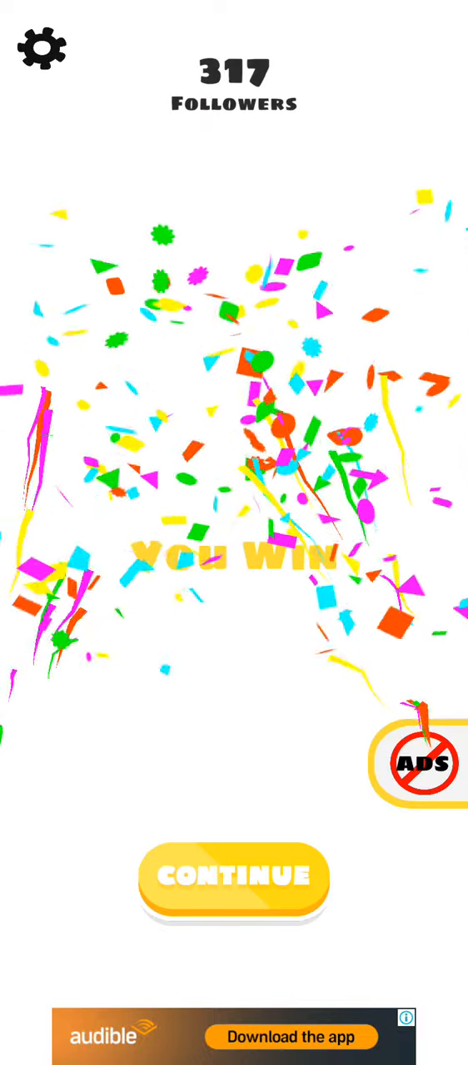
- Continue from the 317 Followers win screen into the detective chat
{"action": "left_click", "coordinate": [233, 876]}
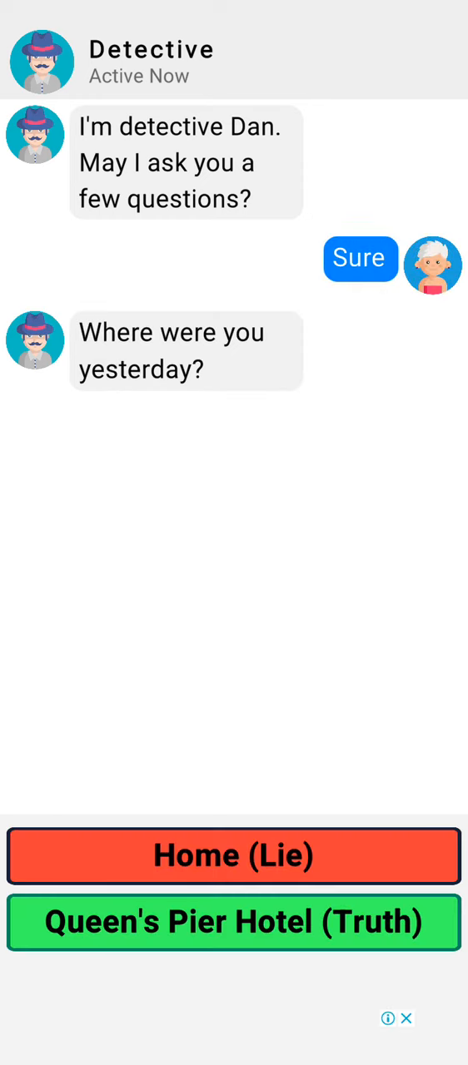
- Answer Queen's Pier Hotel (Truth), No idea why, I'm not lying, and the car-photo accusation
{"action": "left_click", "coordinate": [233, 922]}
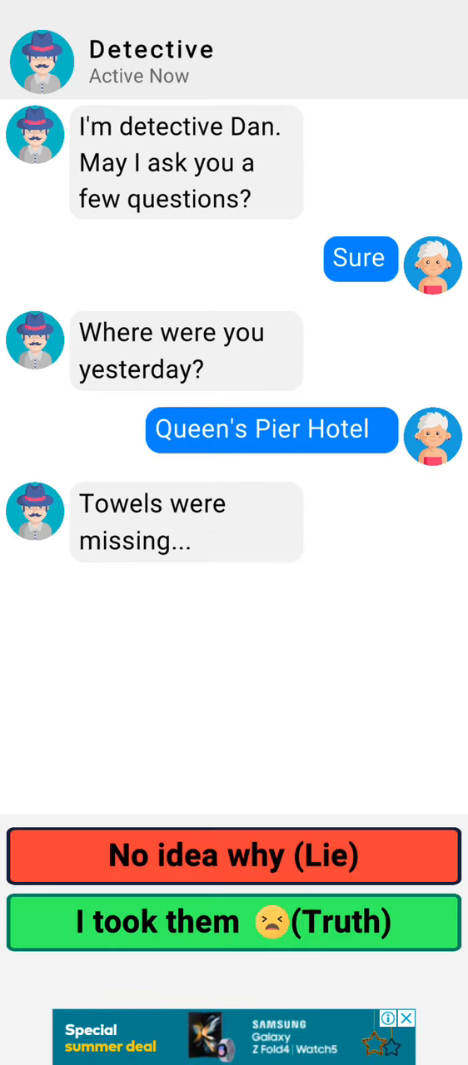
{"action": "left_click", "coordinate": [233, 855]}
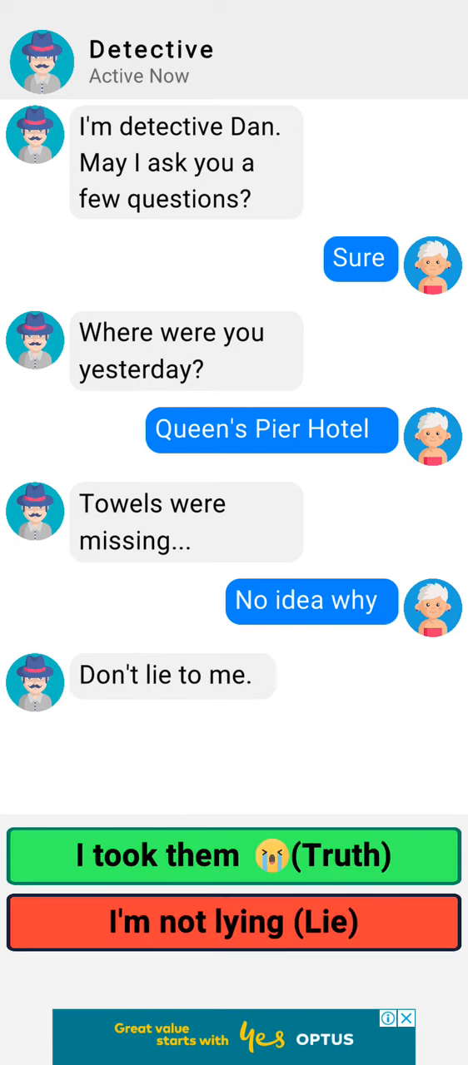
{"action": "left_click", "coordinate": [233, 922]}
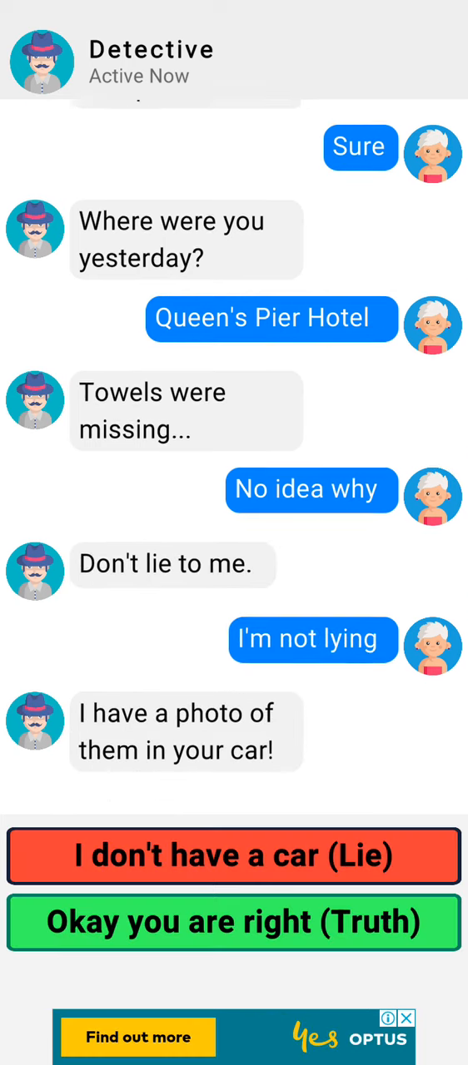
{"action": "scroll", "scroll_direction": "down", "scroll_amount": 3}
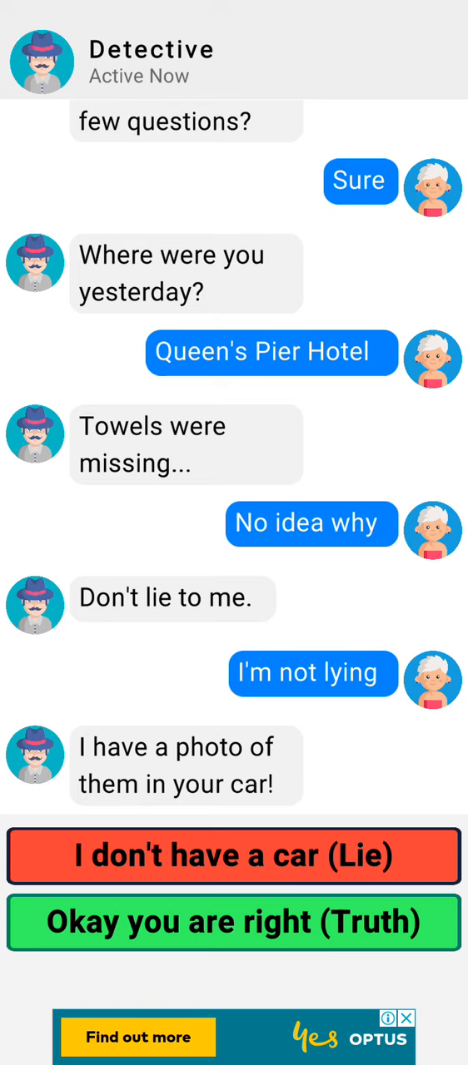
{"action": "left_click", "coordinate": [233, 855]}
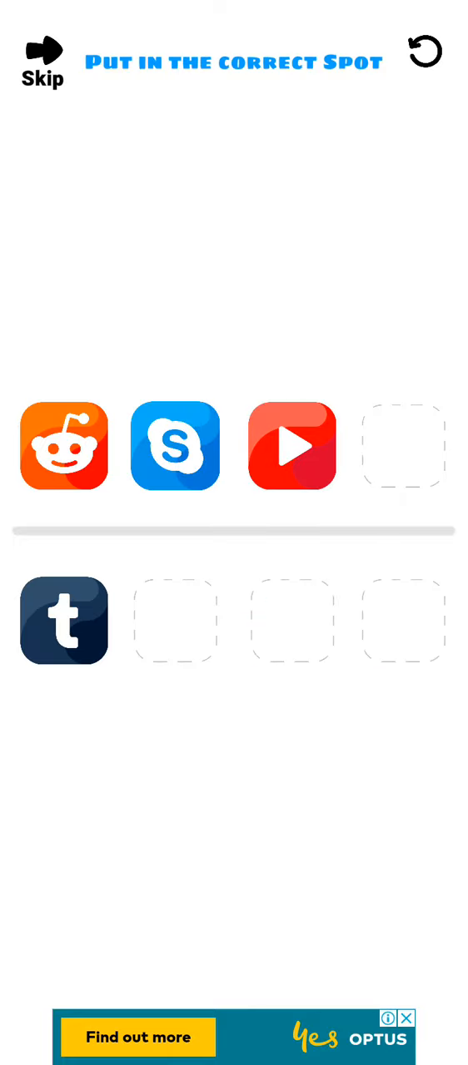
- Drag the Tumblr, Skype and YouTube icons into their correct slots to complete the order
{"action": "left_click_drag", "start_coordinate": [63, 619], "coordinate": [403, 446]}
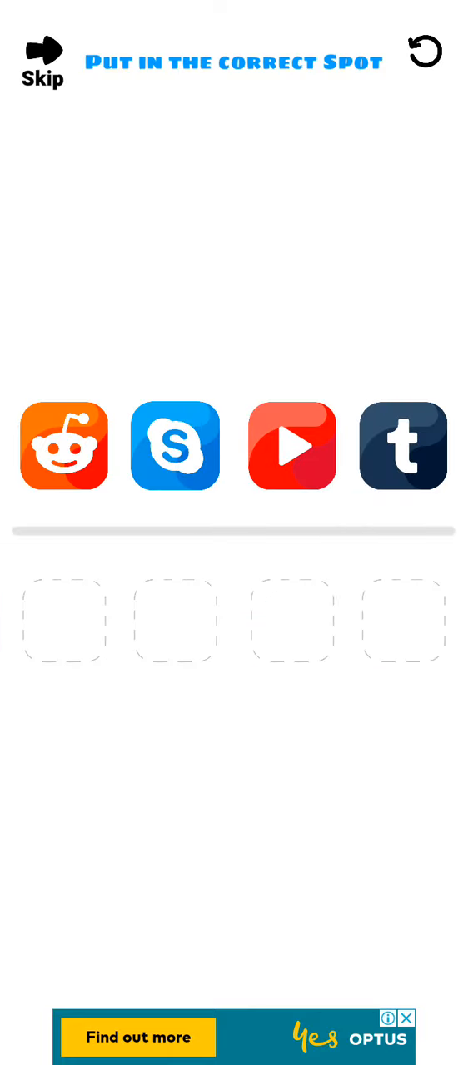
{"action": "left_click_drag", "start_coordinate": [175, 446], "coordinate": [175, 619]}
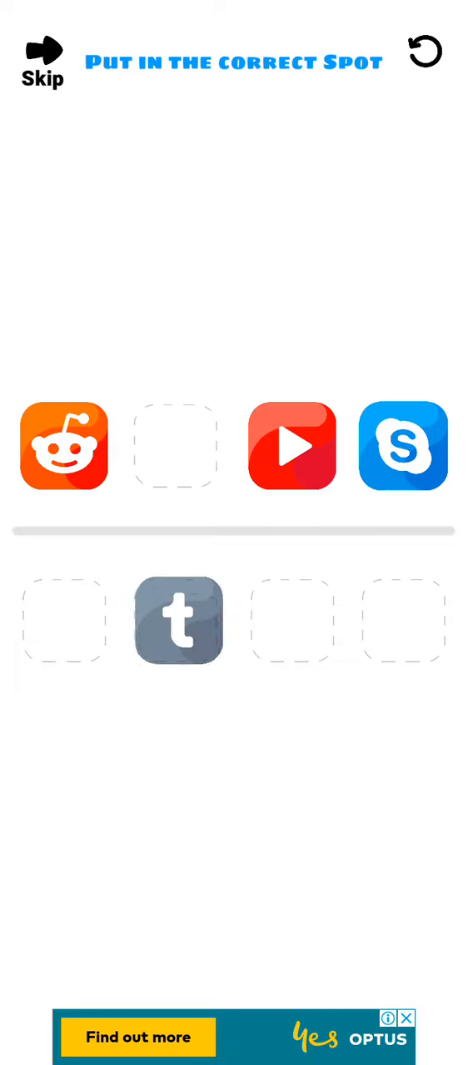
{"action": "left_click_drag", "start_coordinate": [178, 621], "coordinate": [175, 446]}
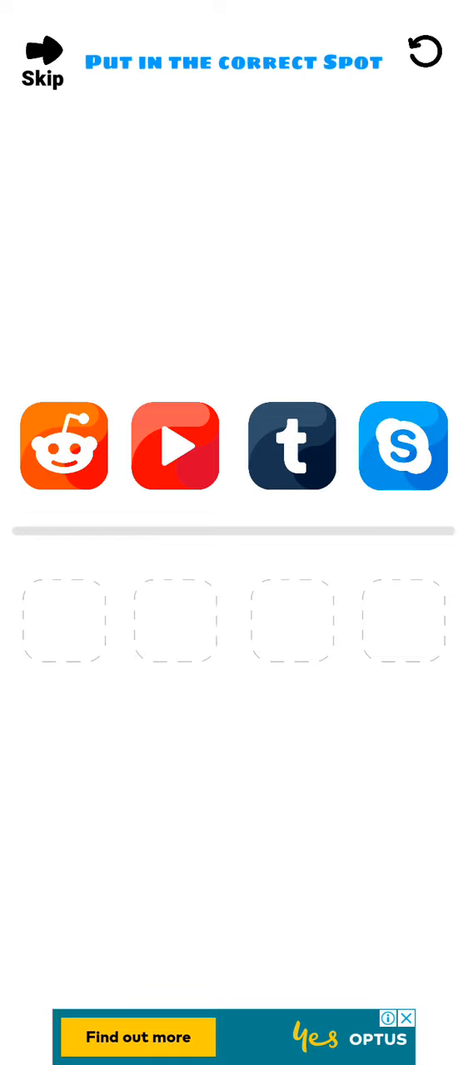
{"action": "left_click_drag", "start_coordinate": [174, 446], "coordinate": [175, 619]}
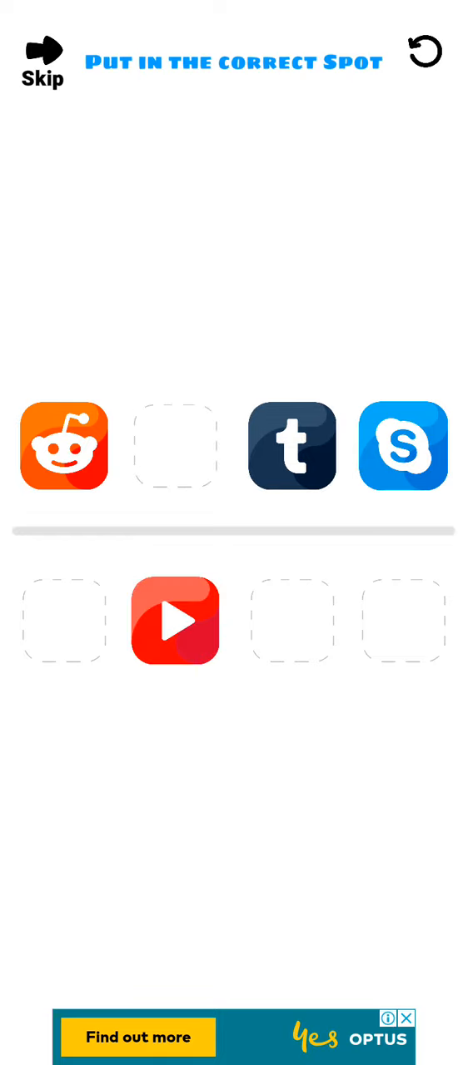
{"action": "left_click_drag", "start_coordinate": [405, 446], "coordinate": [175, 446]}
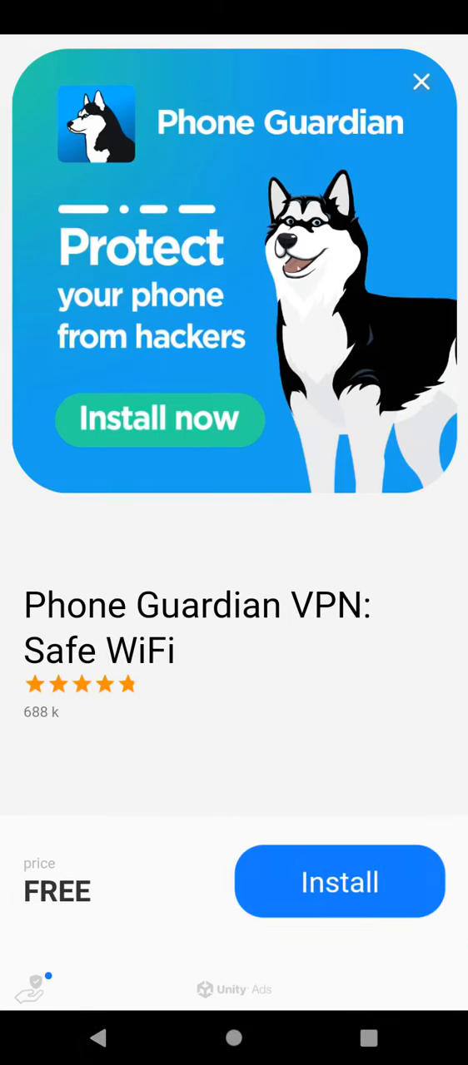
- Close the Phone Guardian ad and continue past the You Win screen to Rocker Andy's chat
{"action": "left_click", "coordinate": [419, 81]}
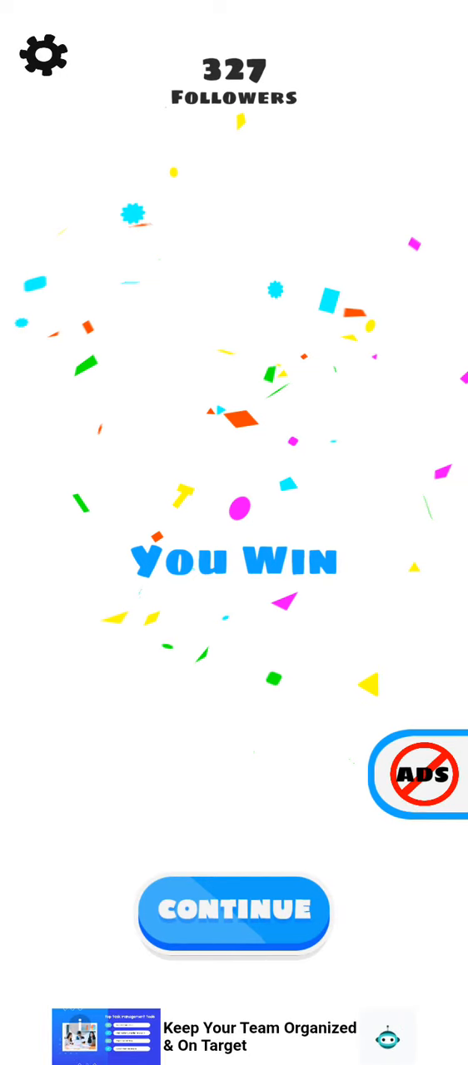
{"action": "left_click", "coordinate": [233, 909]}
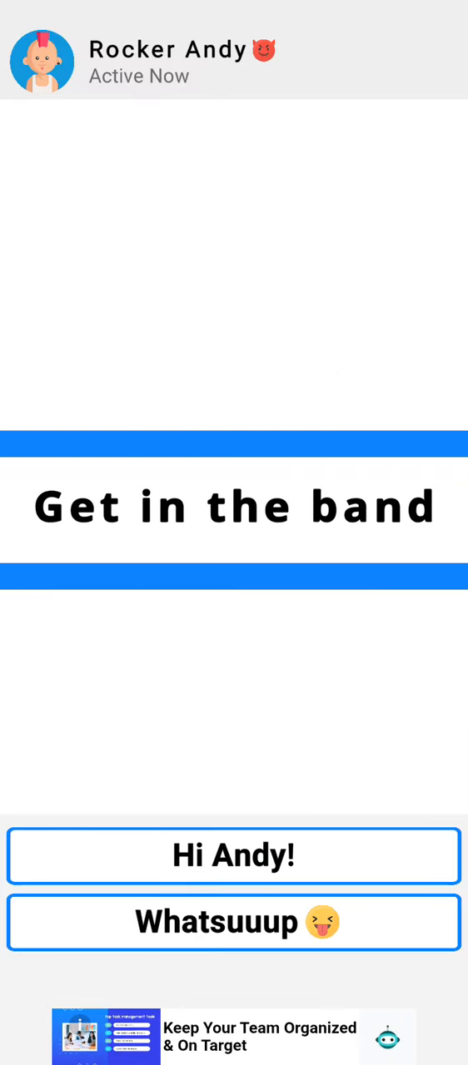
- Reply Whatsuuup, claim to be a good singer, boast about rhyming, and answer Truck for DUCK
{"action": "left_click", "coordinate": [233, 922]}
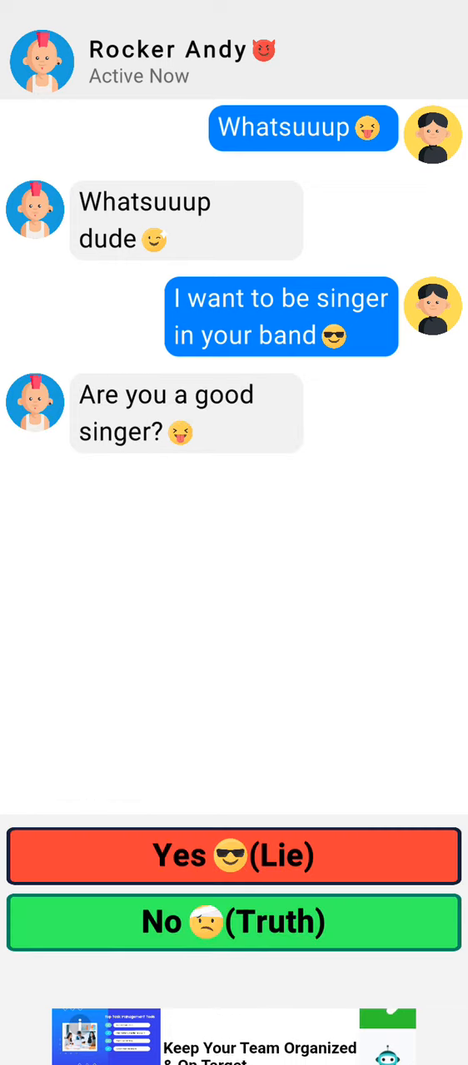
{"action": "left_click", "coordinate": [233, 856]}
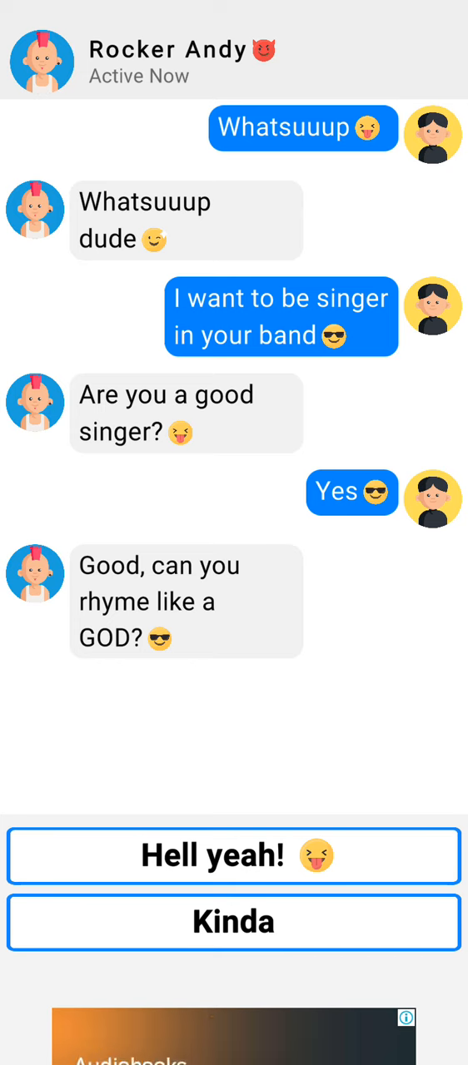
{"action": "left_click", "coordinate": [233, 855]}
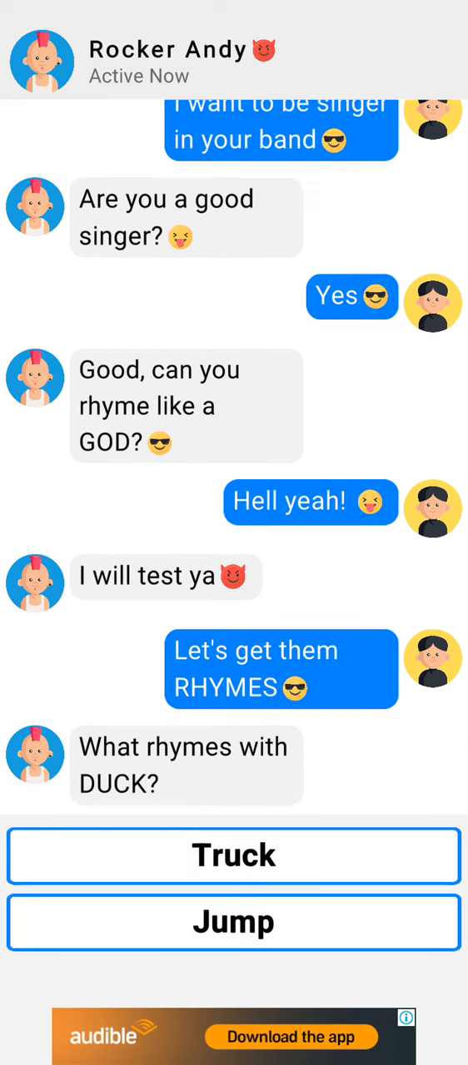
{"action": "left_click", "coordinate": [233, 855]}
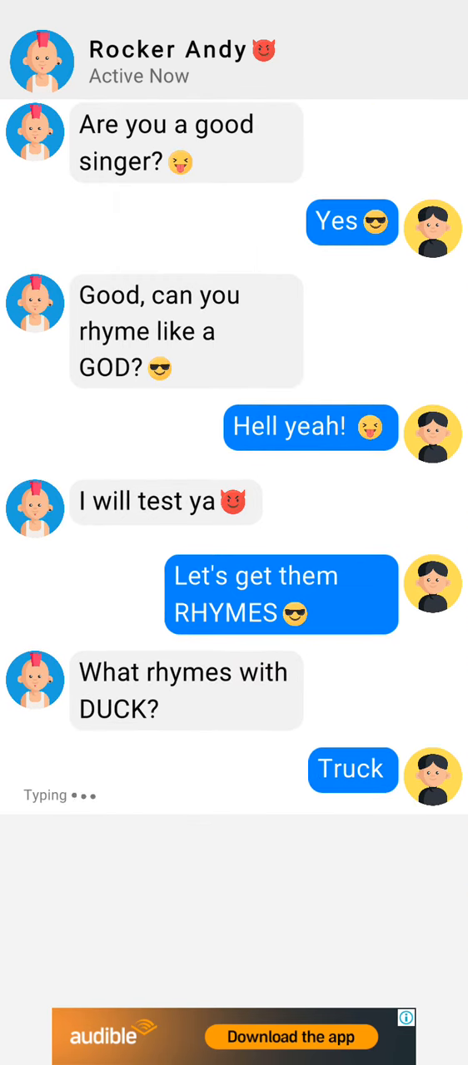
{"action": "scroll", "scroll_direction": "down", "scroll_amount": 3}
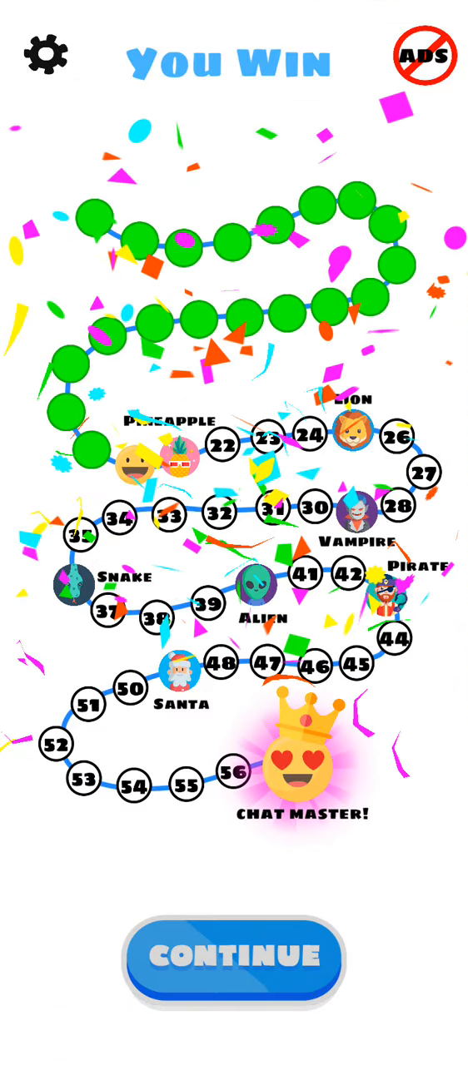
- Continue past the You Win level map into the Number Match playable ad
{"action": "left_click", "coordinate": [233, 958]}
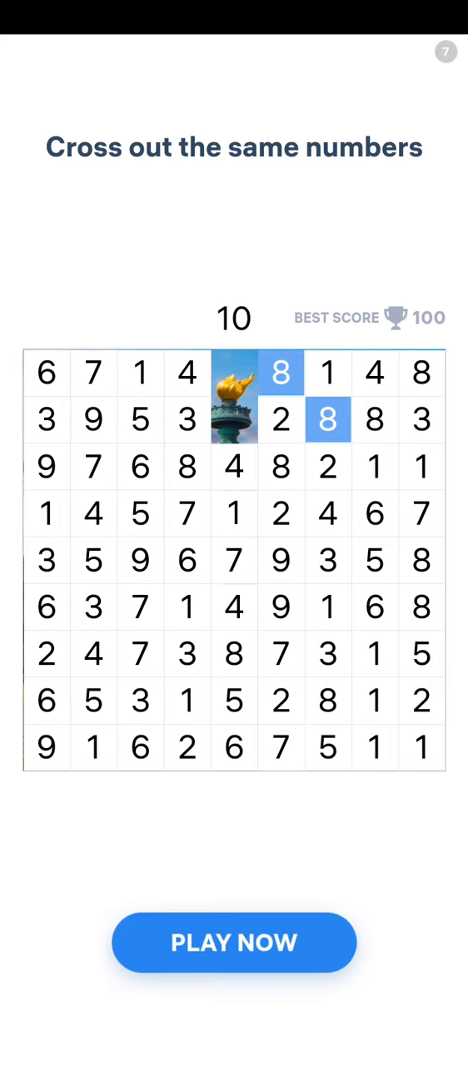
- Cross out matching number pairs in the grid until the score reaches 90
{"action": "left_click", "coordinate": [373, 652]}
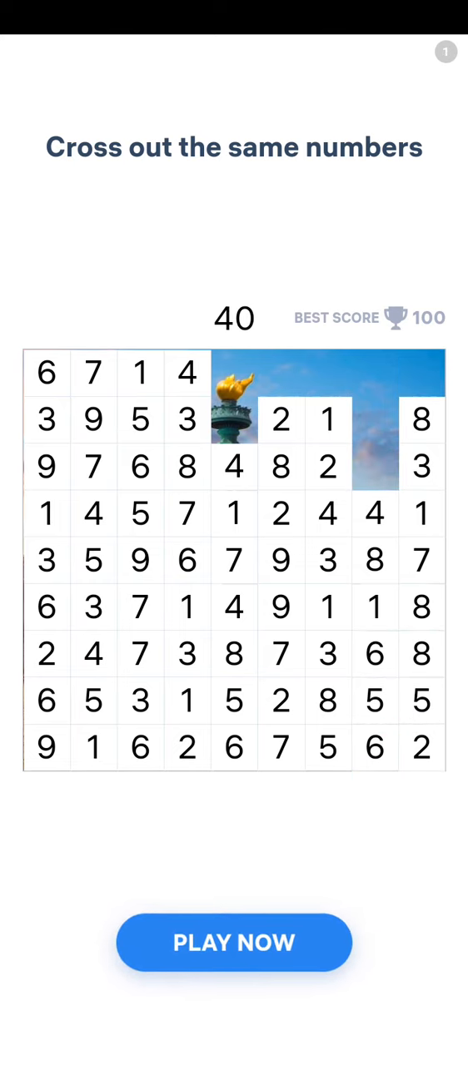
{"action": "left_click", "coordinate": [326, 420]}
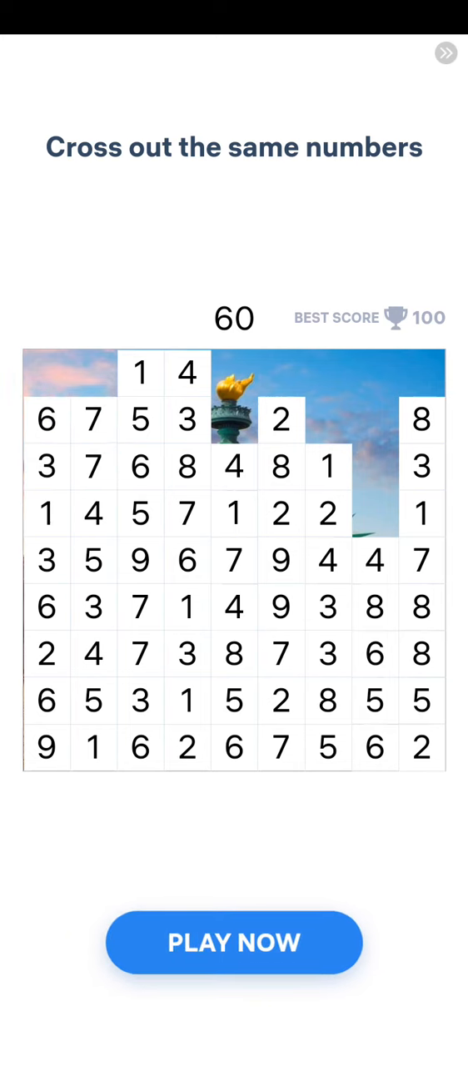
{"action": "left_click", "coordinate": [93, 419]}
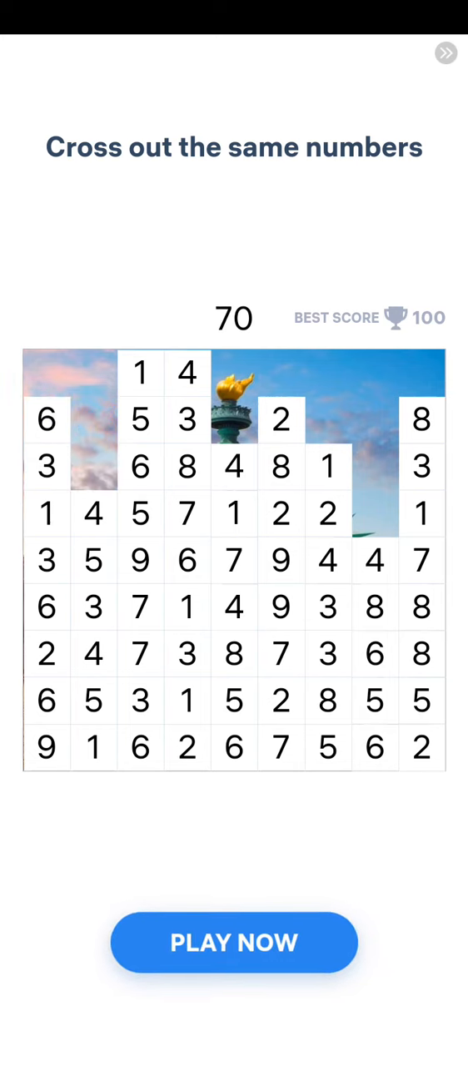
{"action": "left_click", "coordinate": [93, 559]}
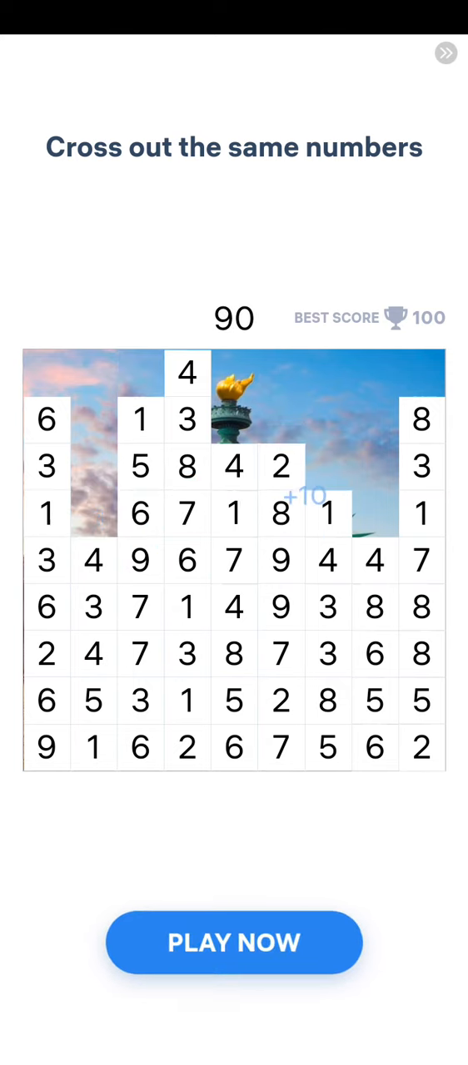
{"action": "left_click", "coordinate": [233, 942]}
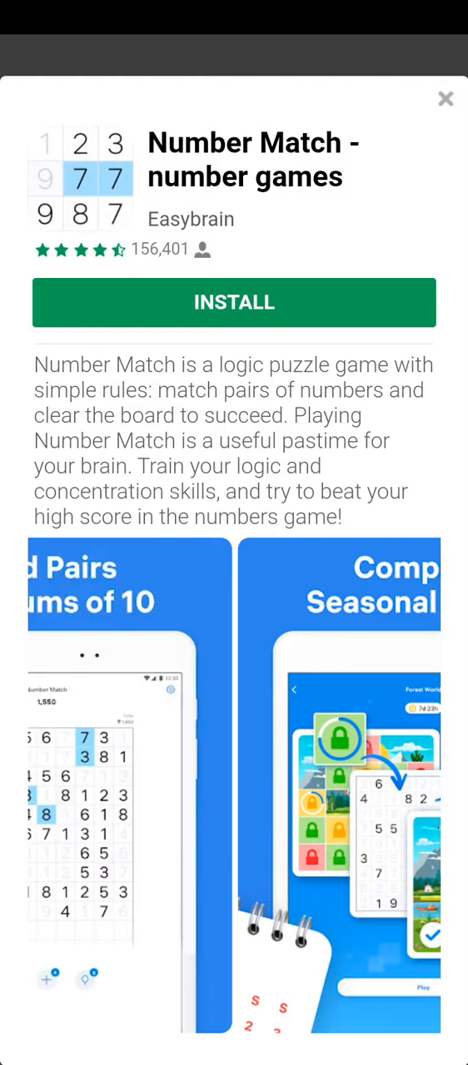